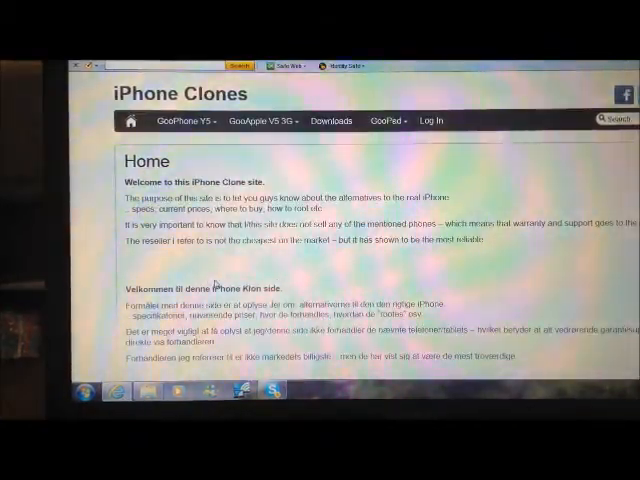
Browse the GooApple V5 3G and GooPhone Y5 pages, check the drives, then return to Documents\Goophone y5.
{"action": "left_click", "coordinate": [185, 121]}
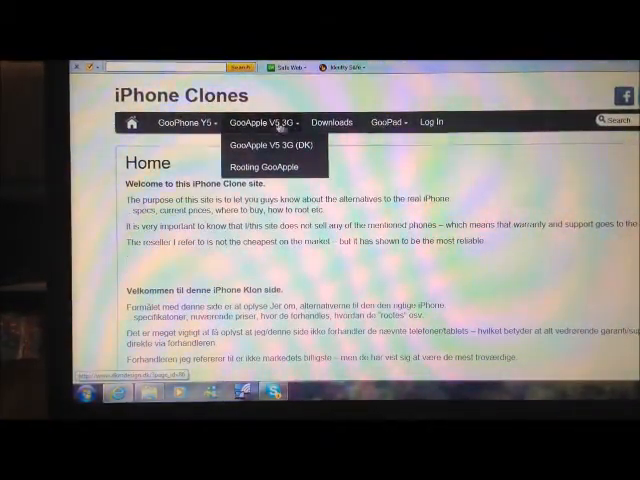
{"action": "left_click", "coordinate": [178, 121]}
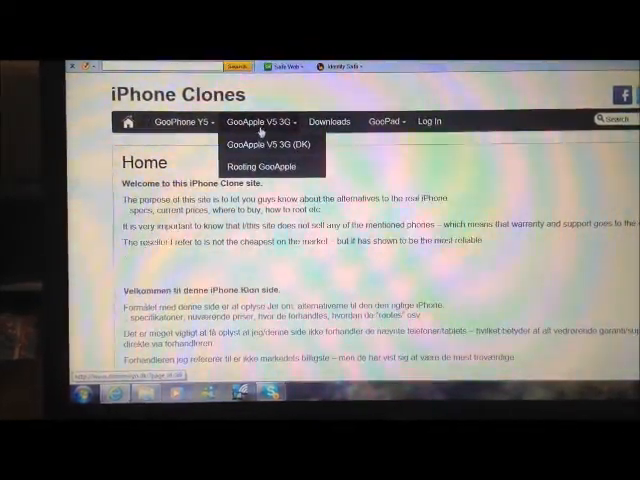
{"action": "left_click", "coordinate": [175, 121]}
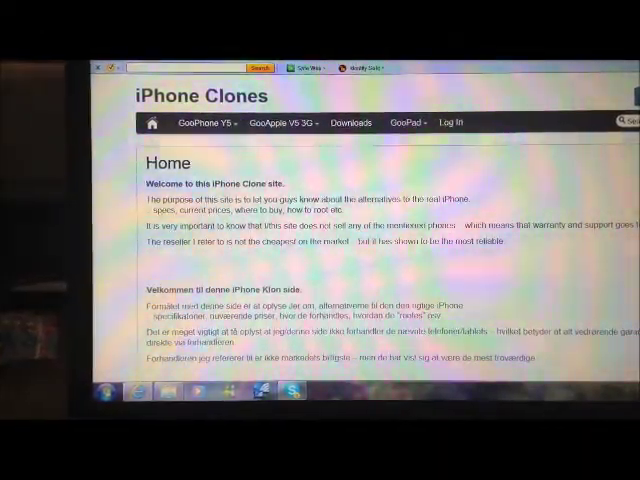
{"action": "left_click", "coordinate": [205, 121]}
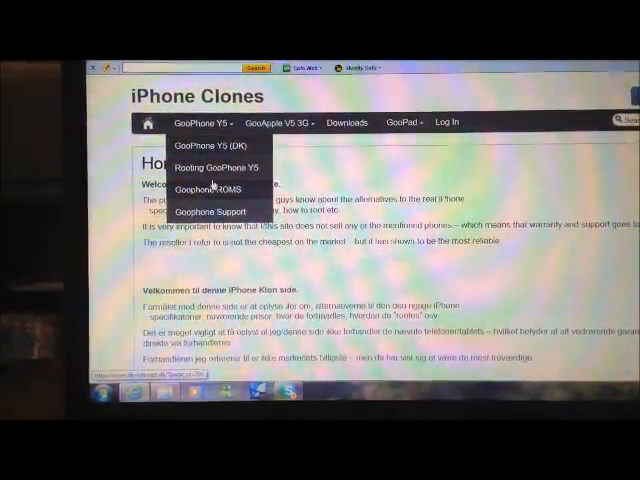
{"action": "left_click", "coordinate": [212, 167]}
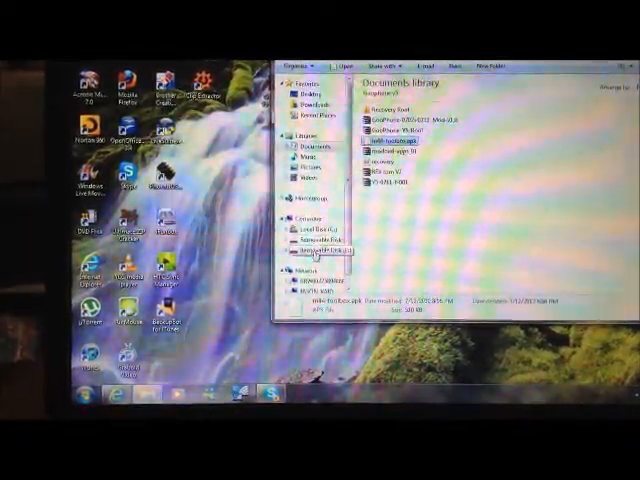
{"action": "left_click", "coordinate": [294, 225]}
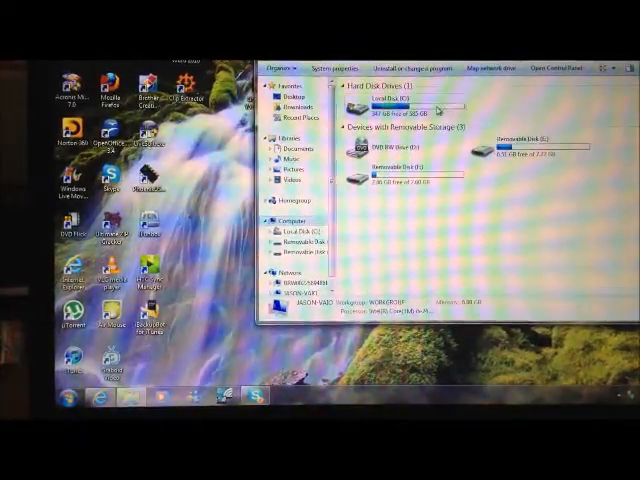
{"action": "left_click", "coordinate": [281, 152]}
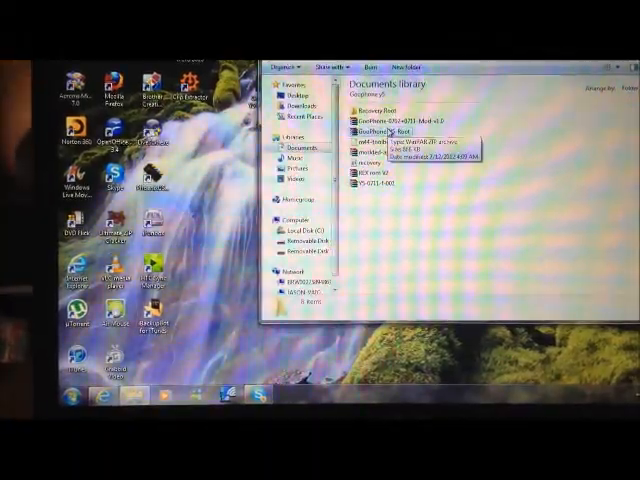
Bring up Send to destinations for the rooting files and m44-toolbox.apk.
{"action": "right_click", "coordinate": [375, 133]}
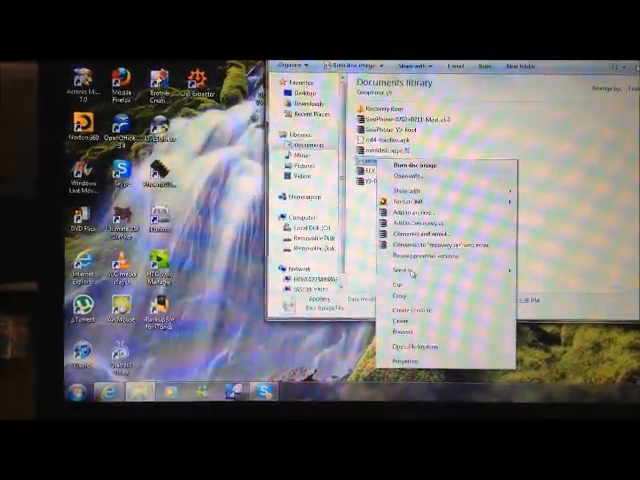
{"action": "left_click", "coordinate": [410, 268]}
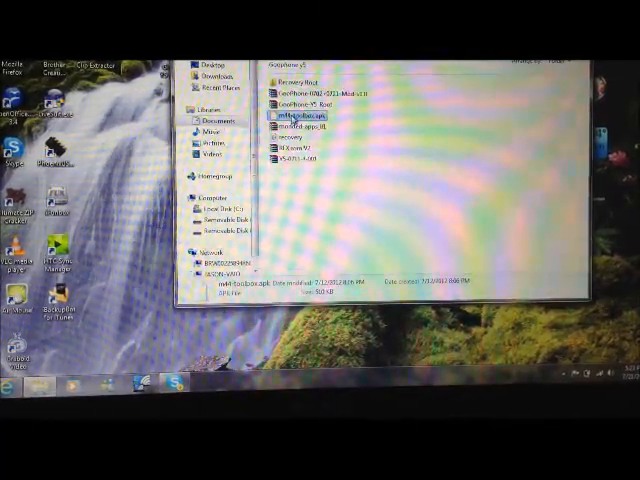
{"action": "right_click", "coordinate": [290, 115]}
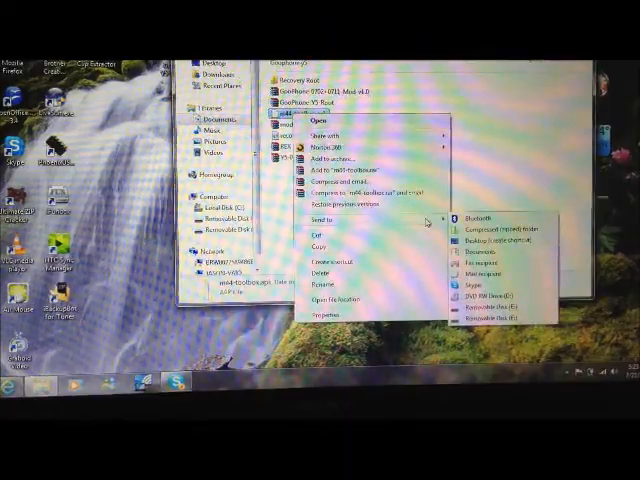